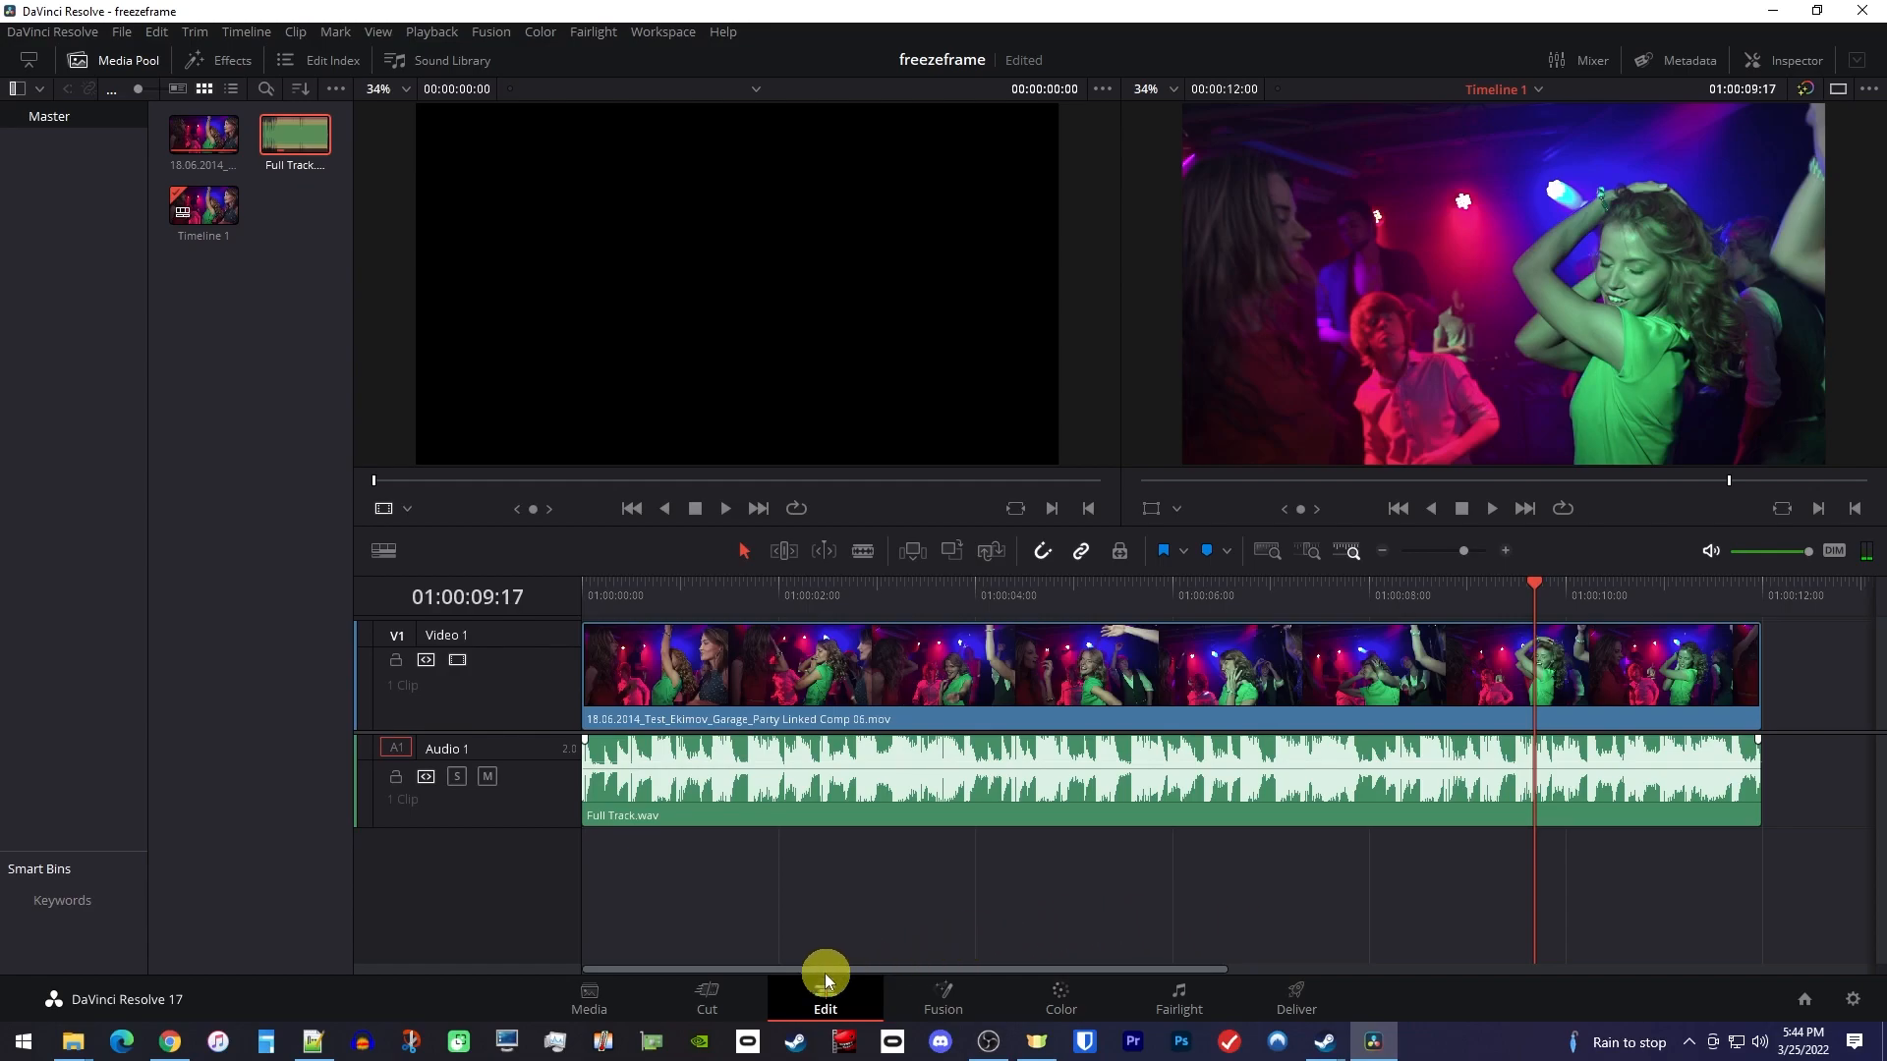
pyautogui.moveTo(1022, 879)
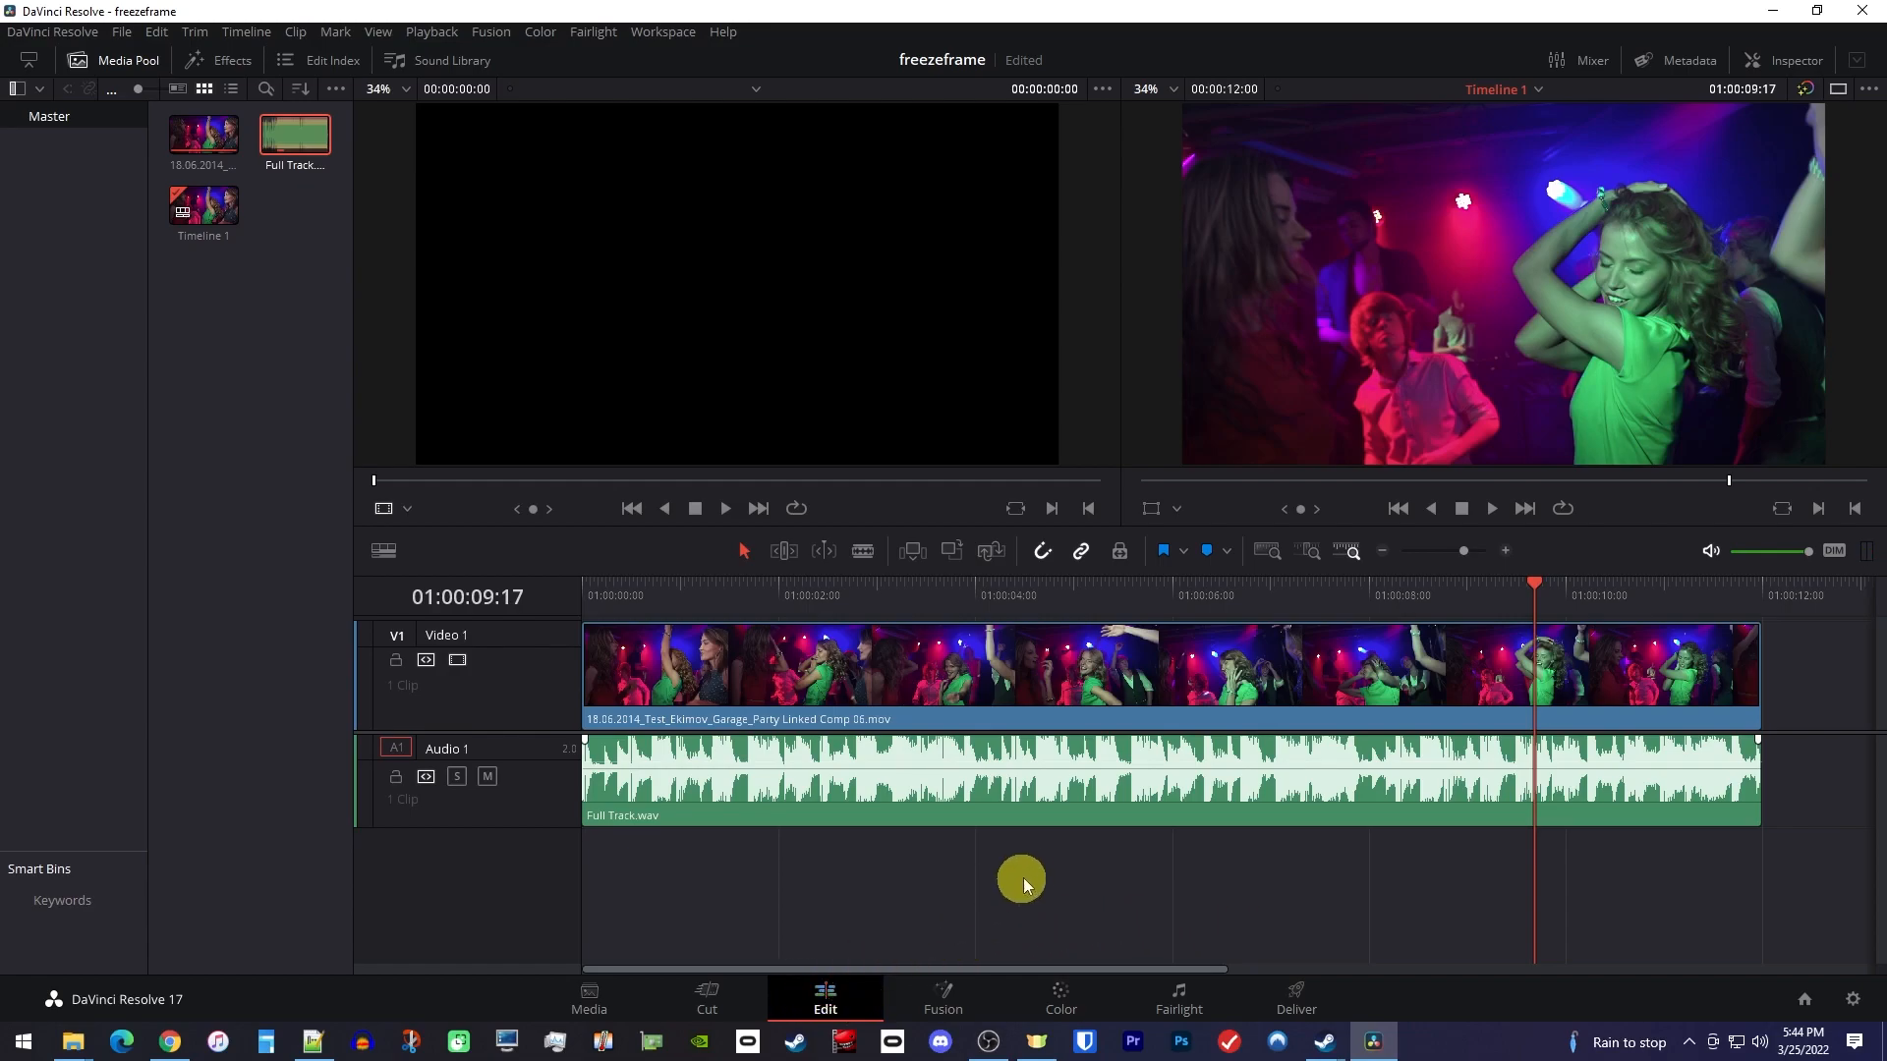
pyautogui.moveTo(983, 912)
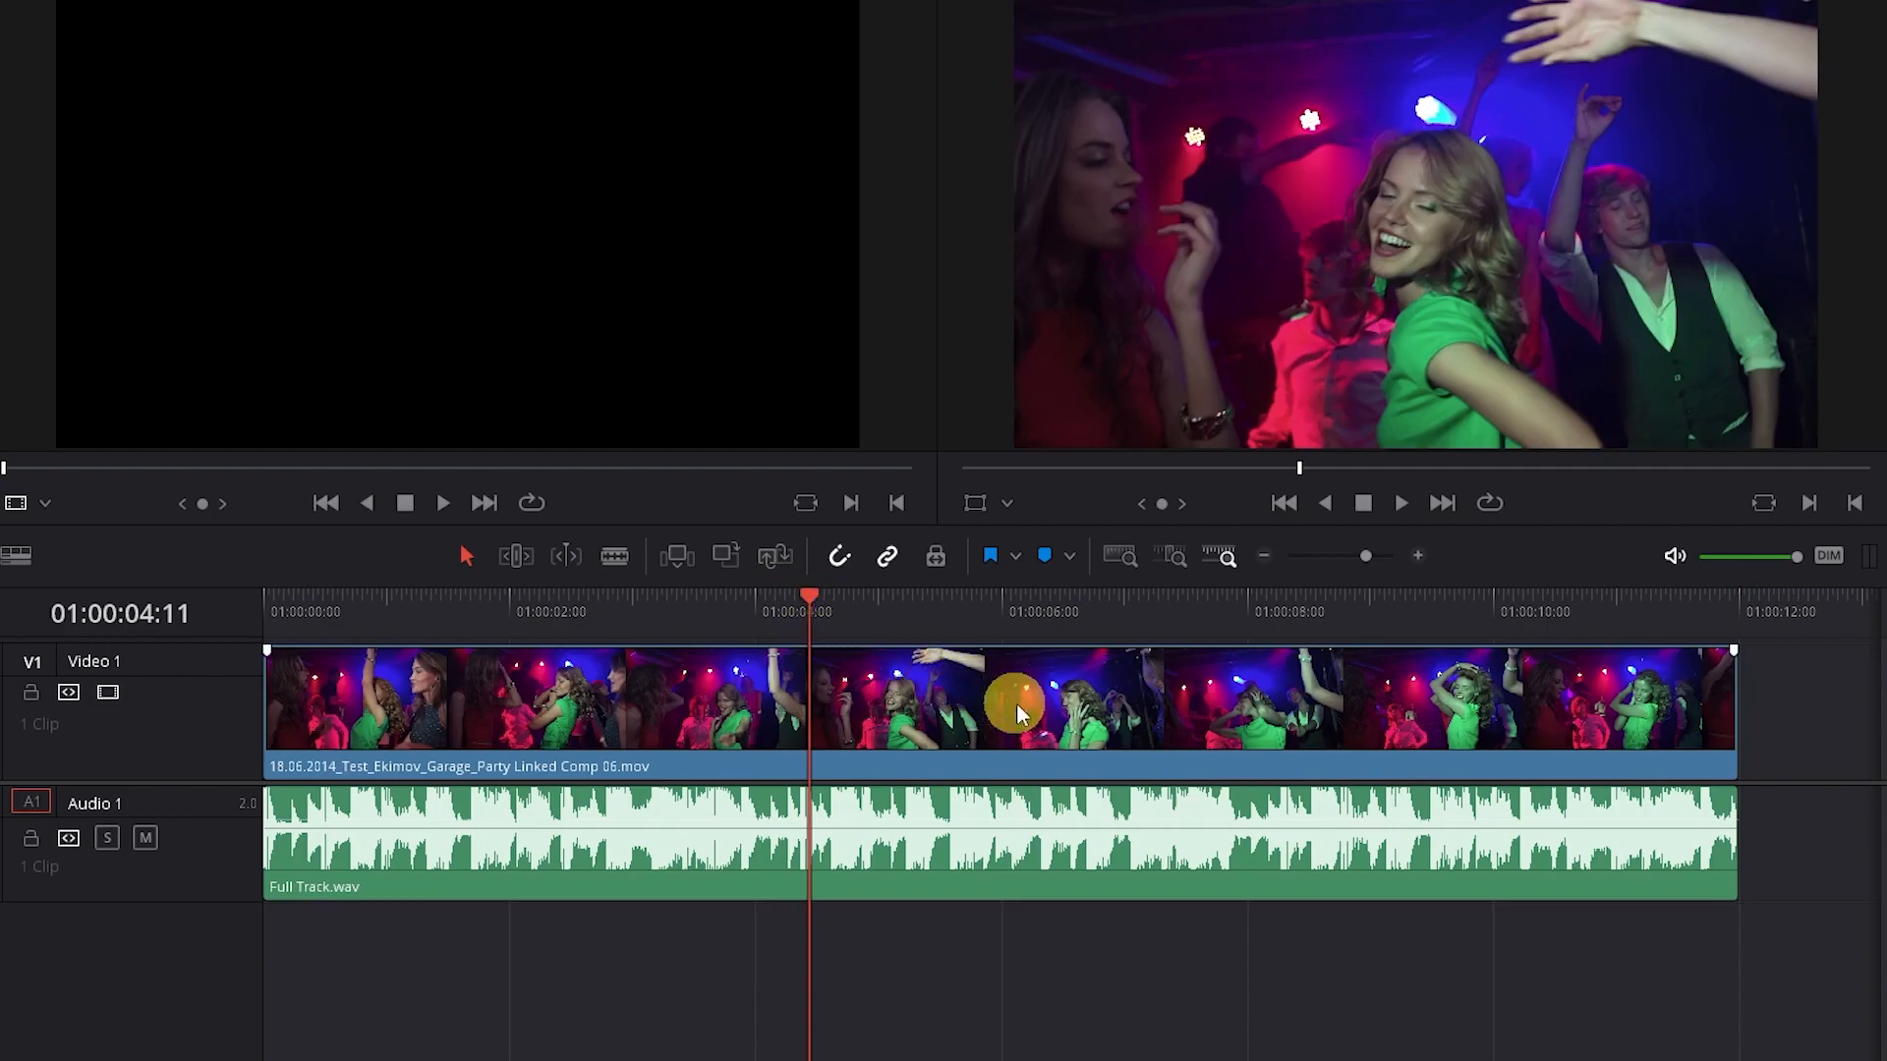
# Step: Select the audio clip and pull a fade-out handle into its last couple of seconds
pyautogui.click(1126, 851)
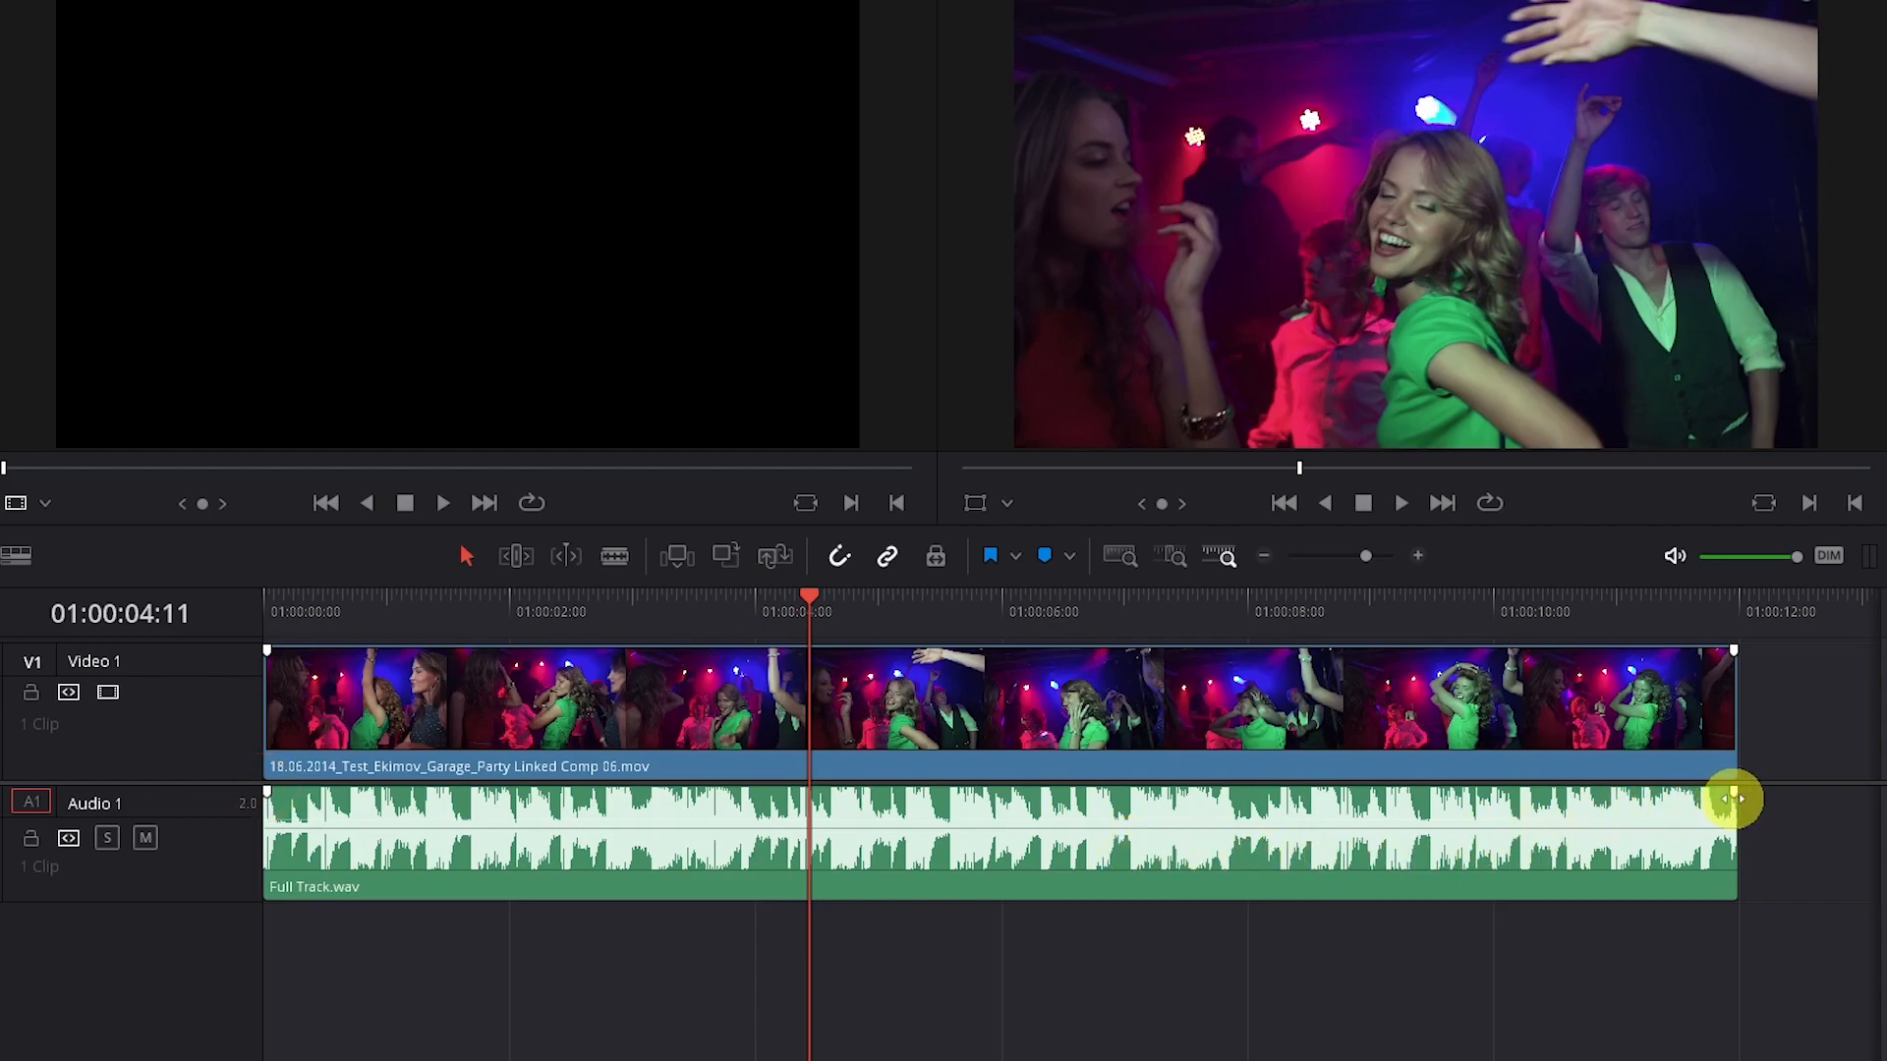
pyautogui.moveTo(1734, 800); pyautogui.dragTo(1617, 800)
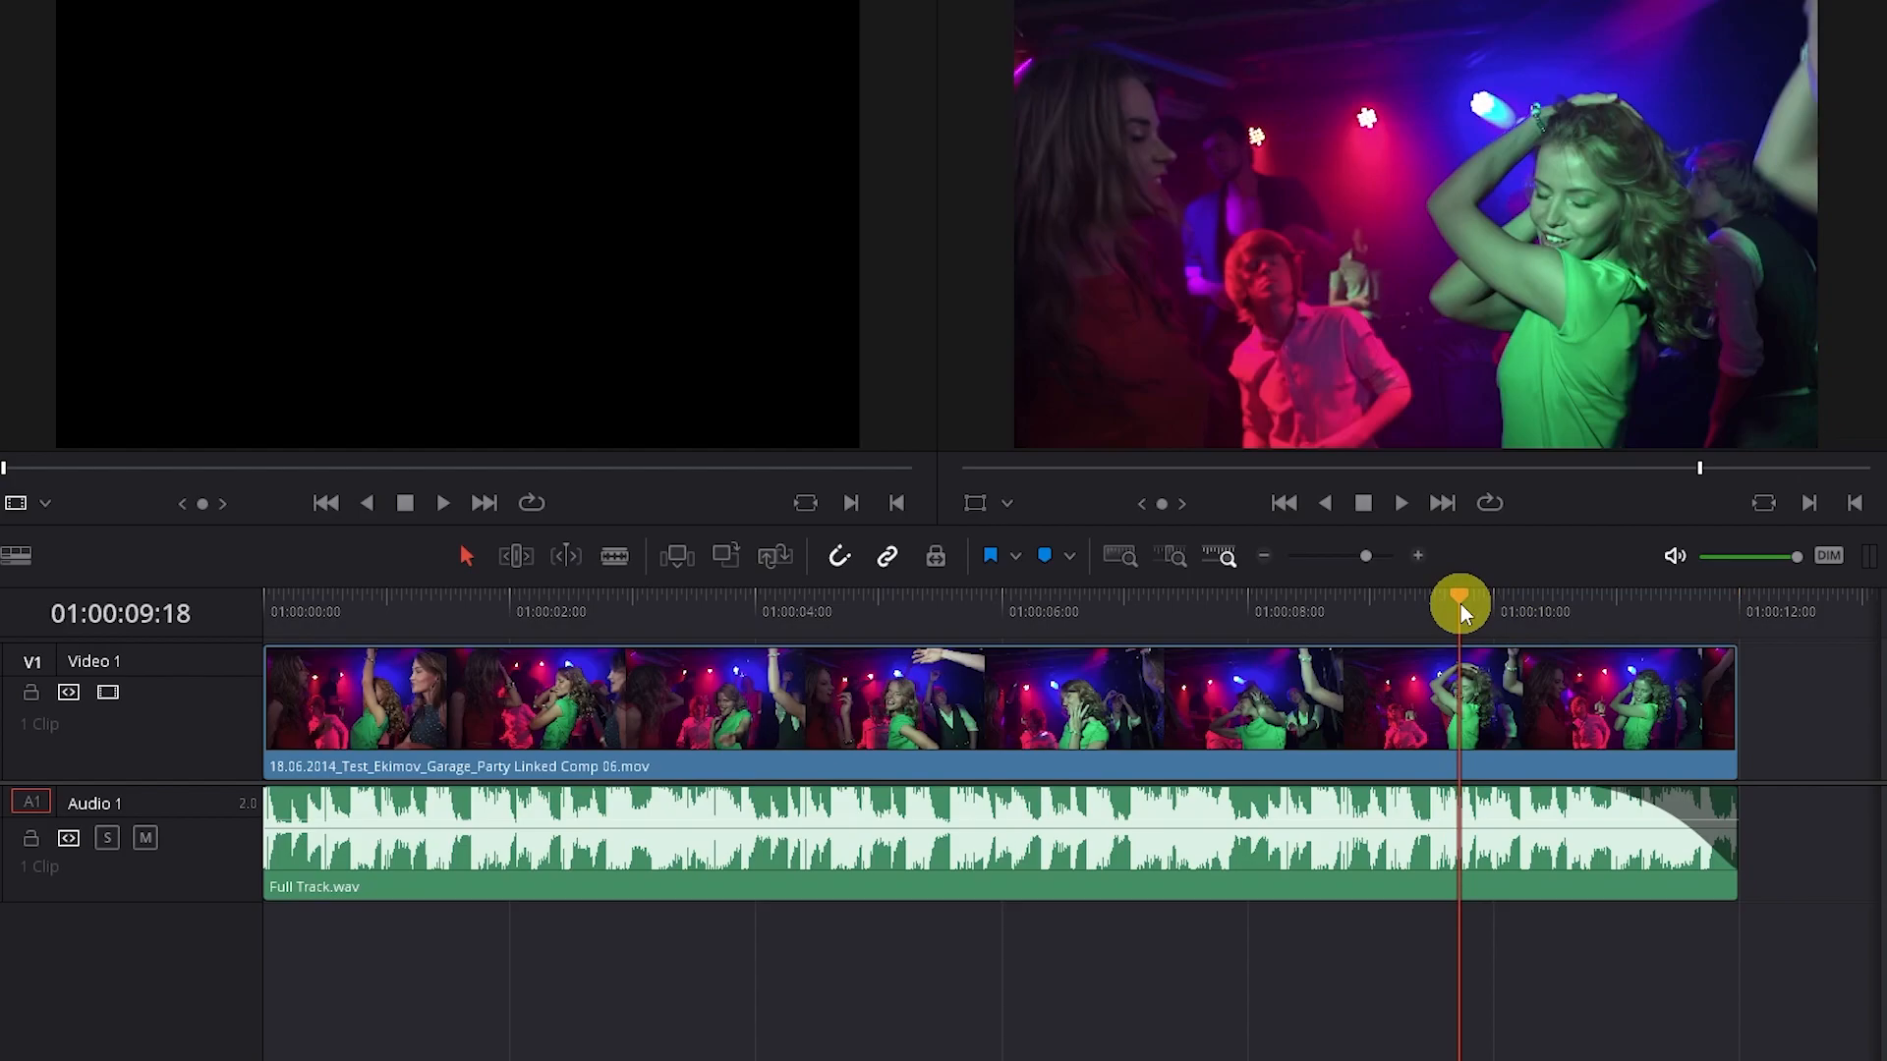
# Step: Review the fade-out from just before it, then pull a matching fade-in into the clip's start
pyautogui.click(1402, 503)
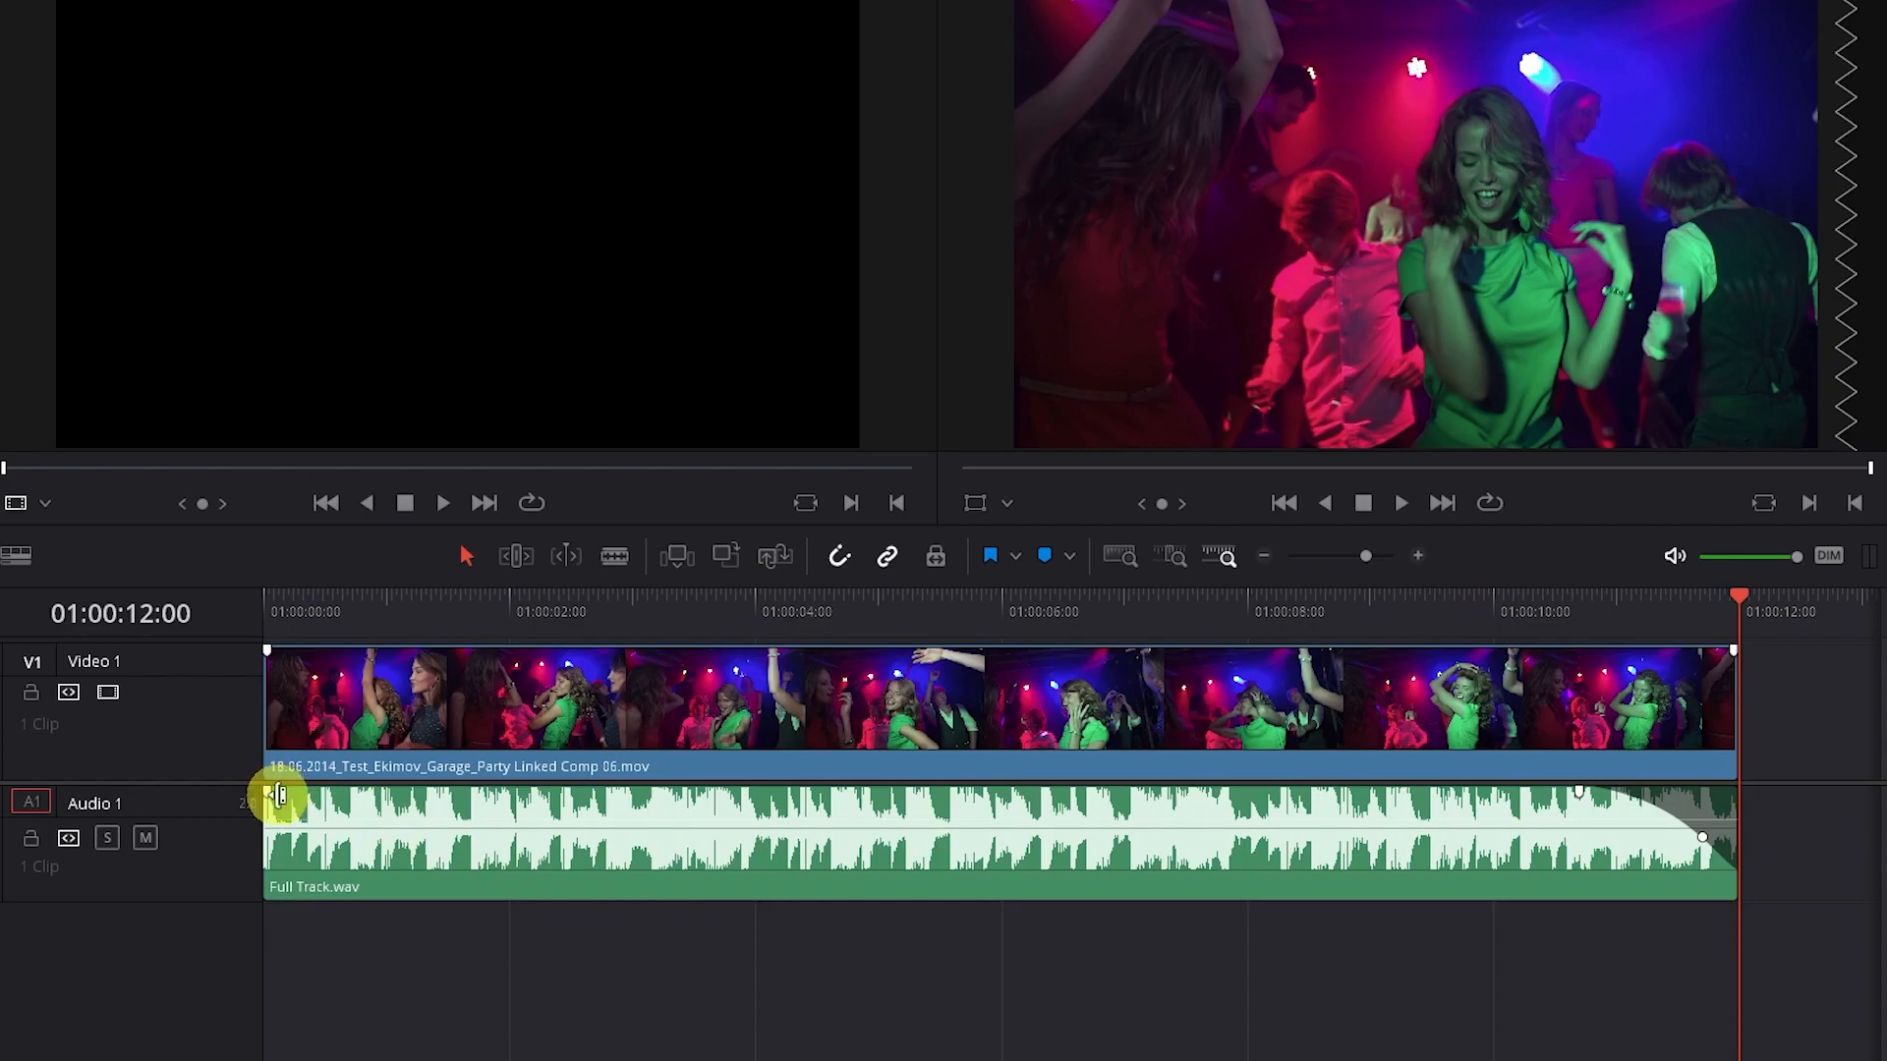
pyautogui.moveTo(281, 794); pyautogui.dragTo(325, 796)
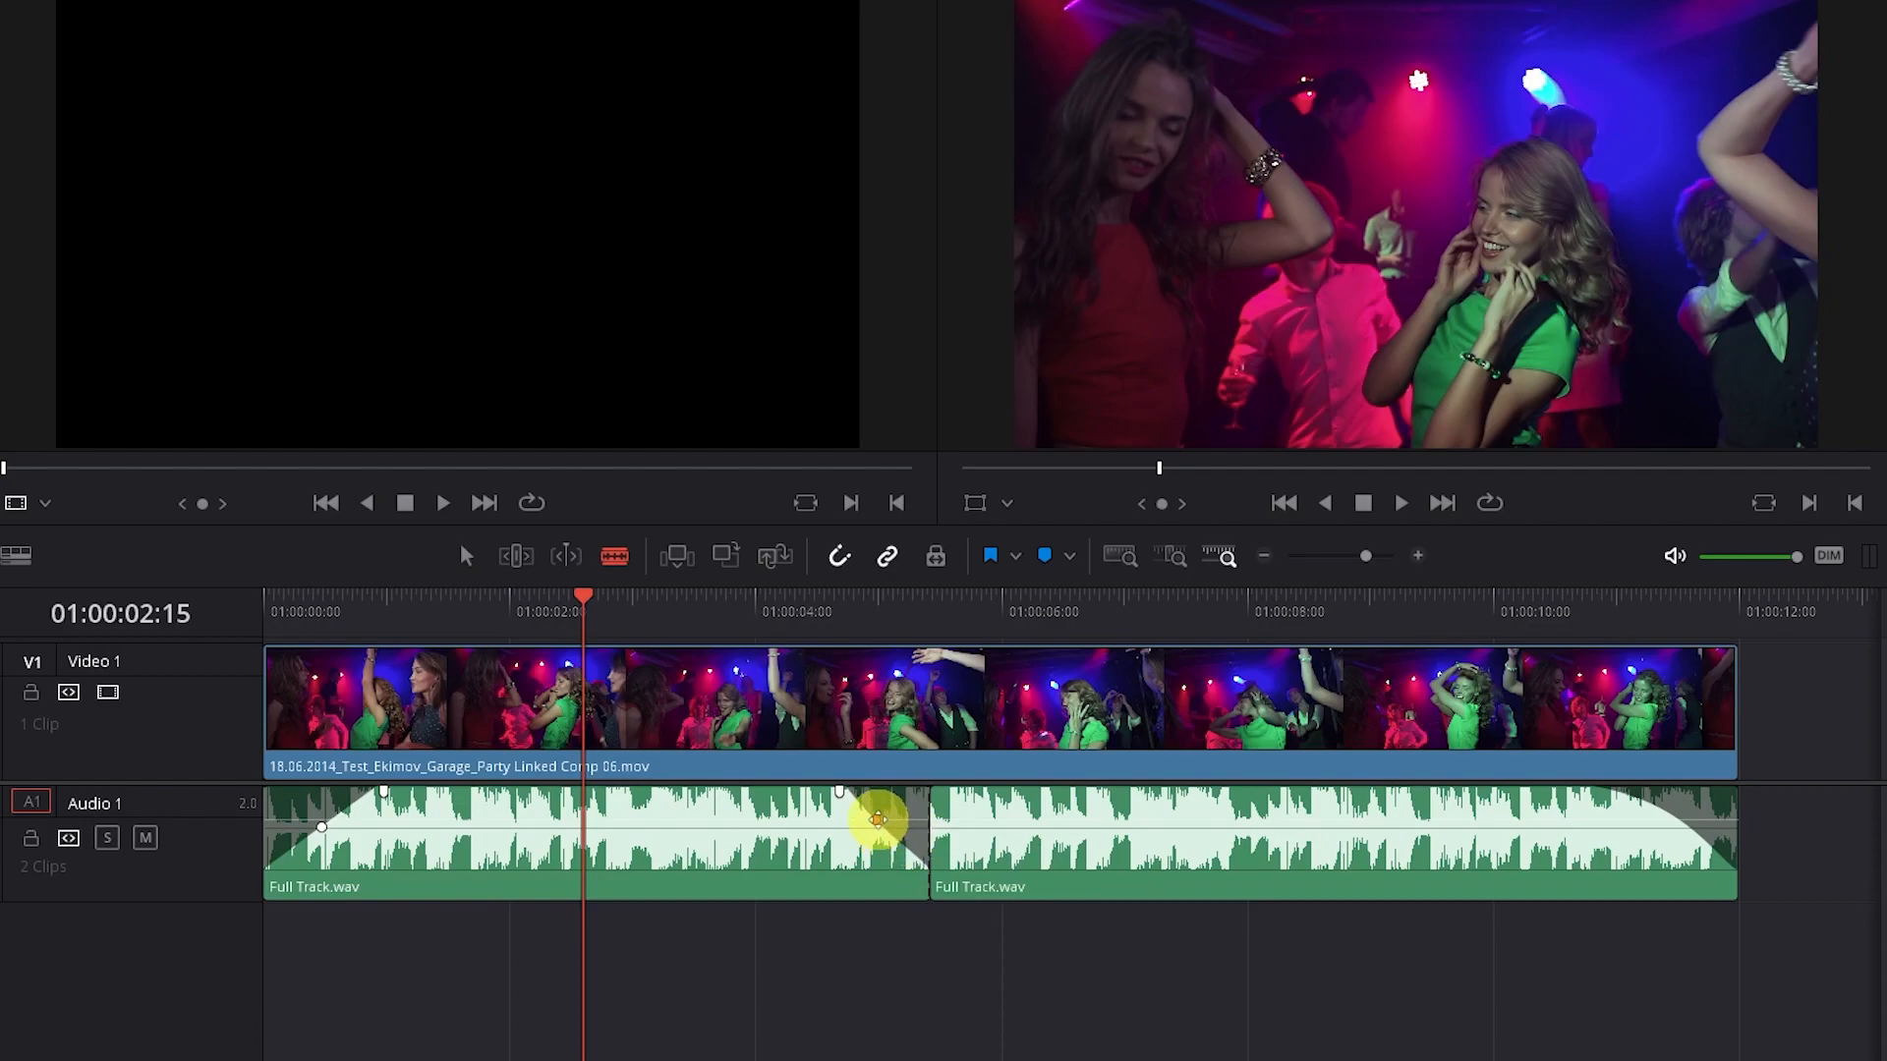
# Step: Fade the first clip out to the cut and the second clip in from it, then play back to review
pyautogui.moveTo(878, 822); pyautogui.dragTo(896, 879)
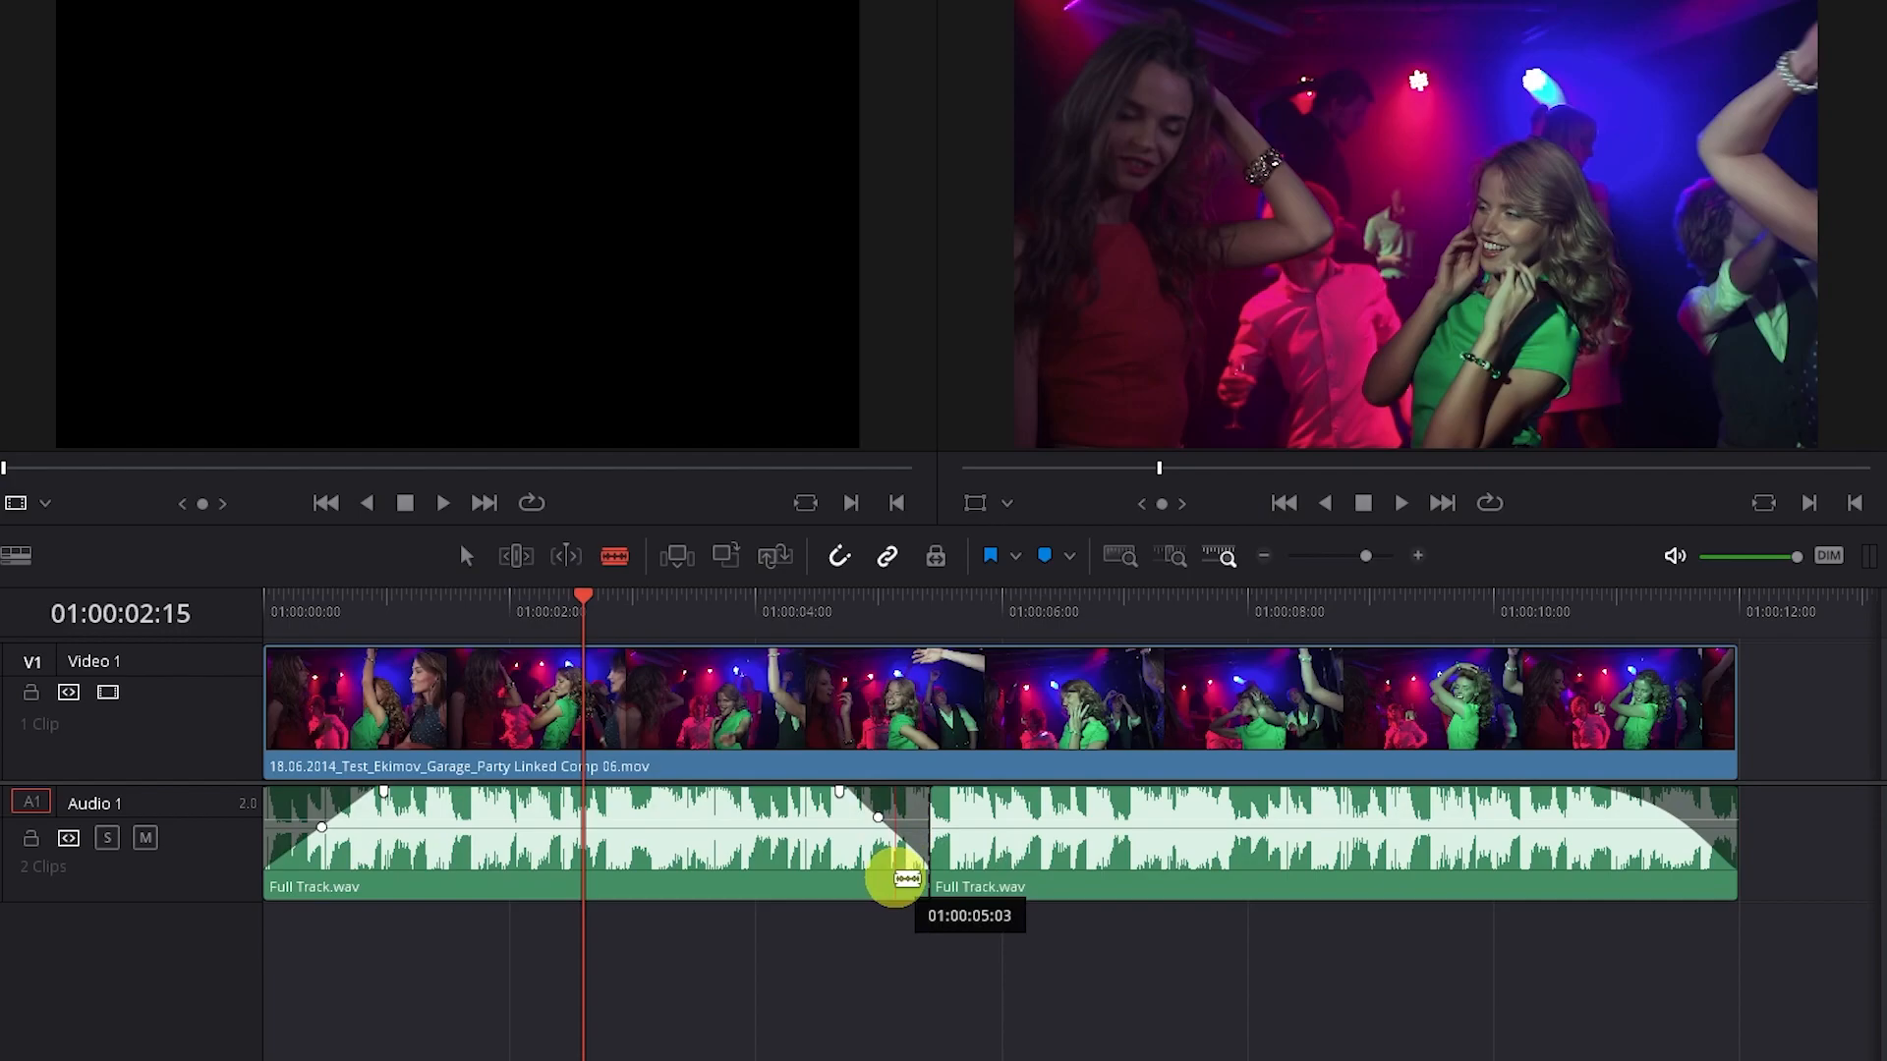
pyautogui.moveTo(890, 878); pyautogui.dragTo(963, 818)
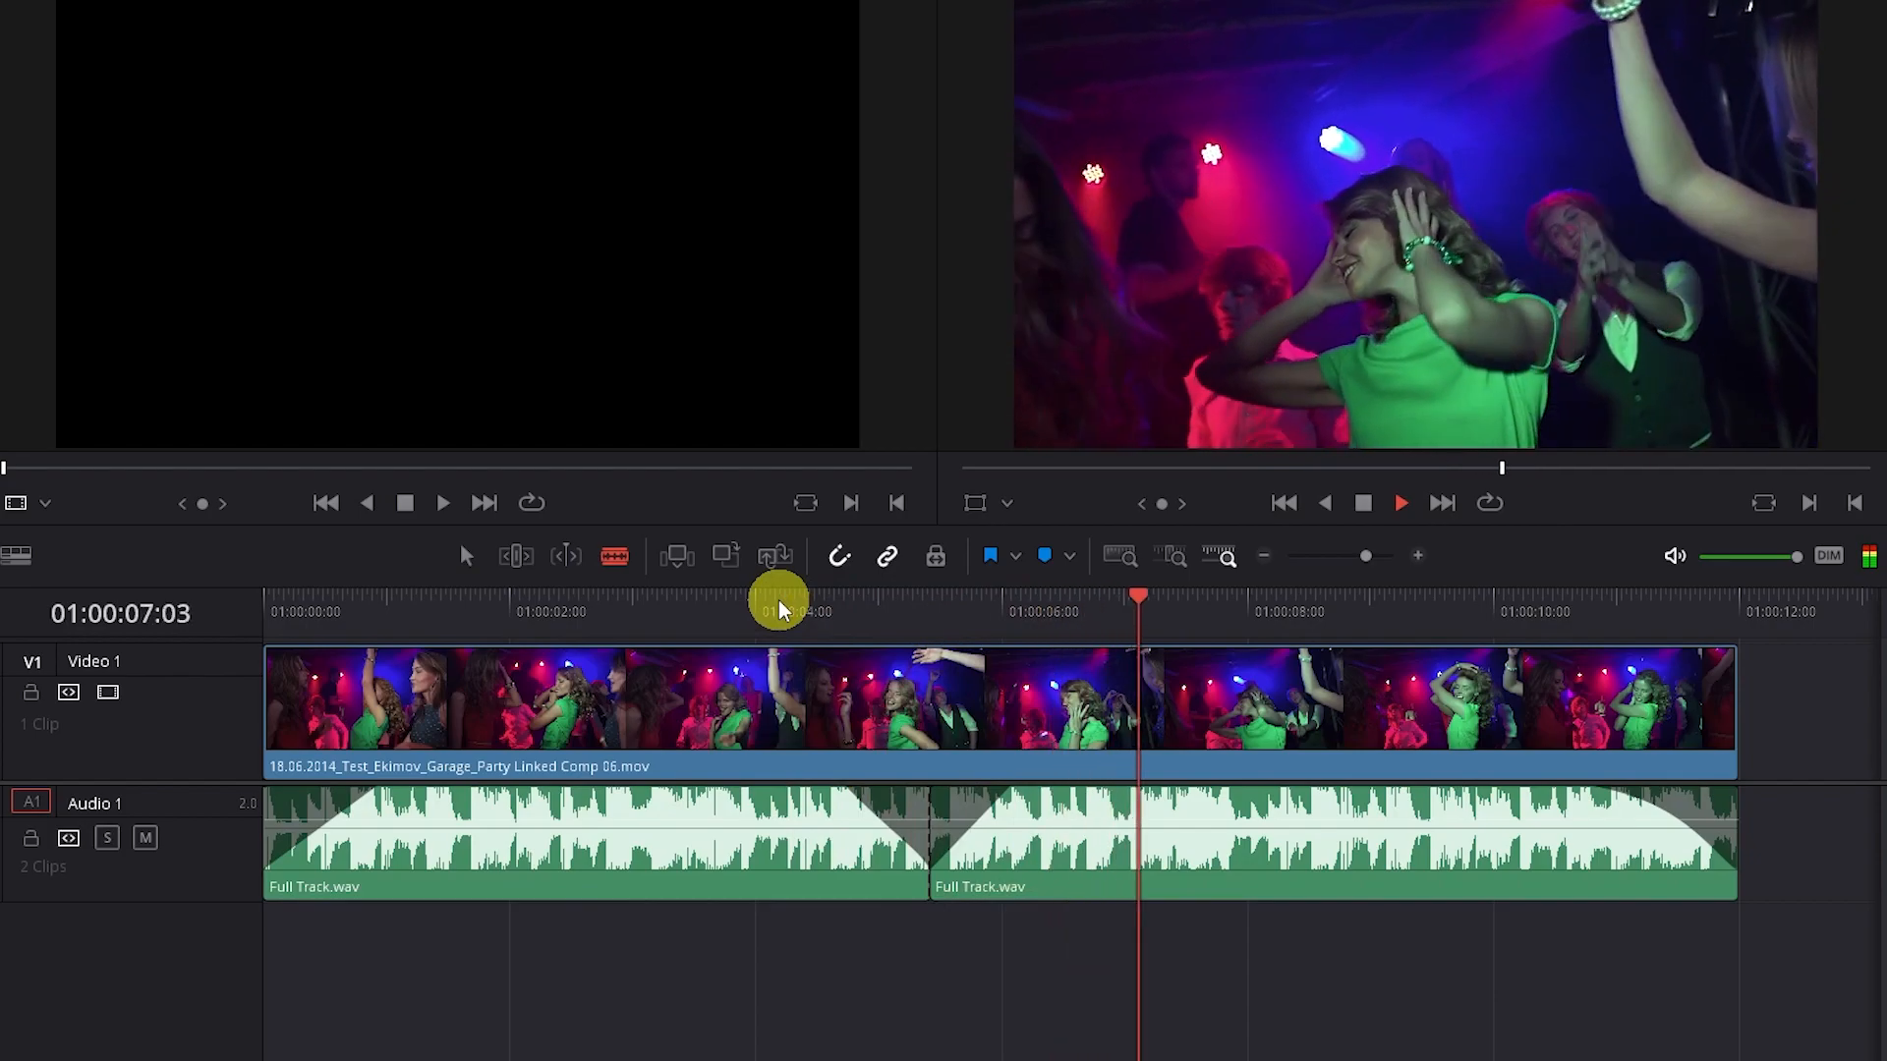
pyautogui.click(1403, 503)
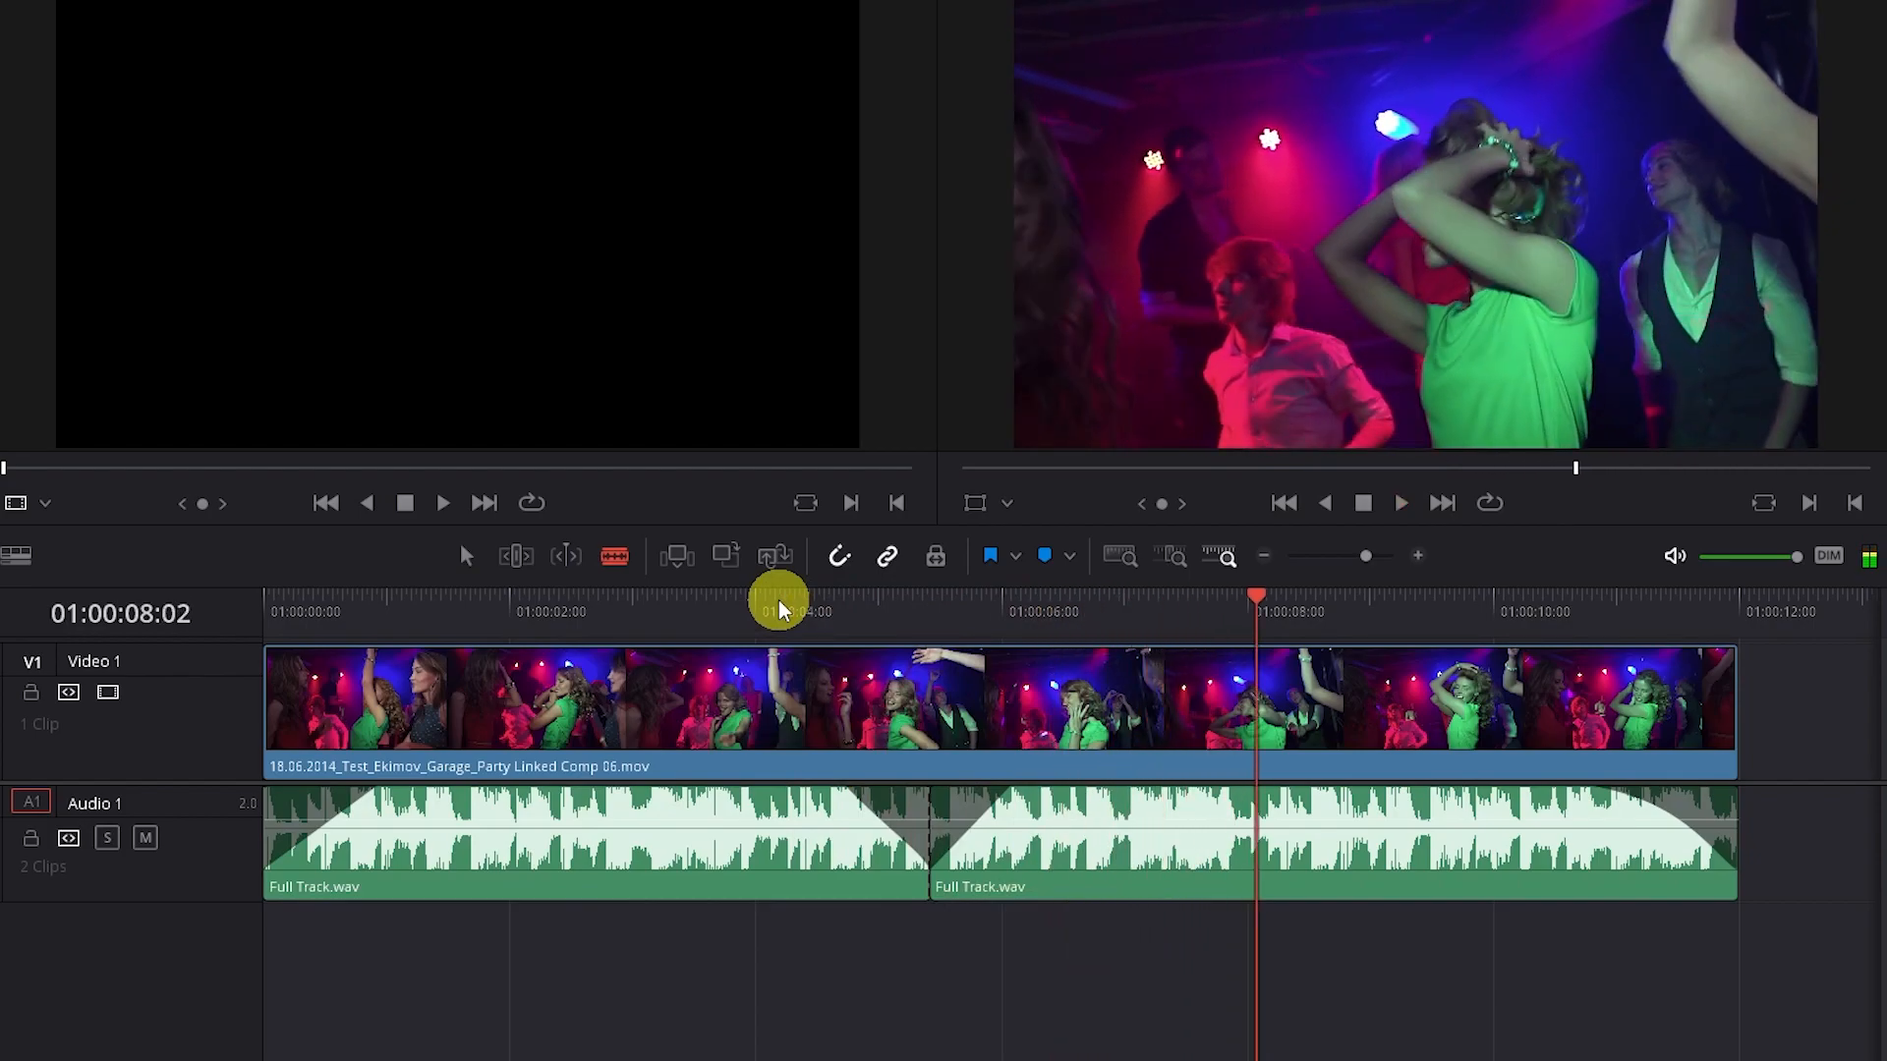